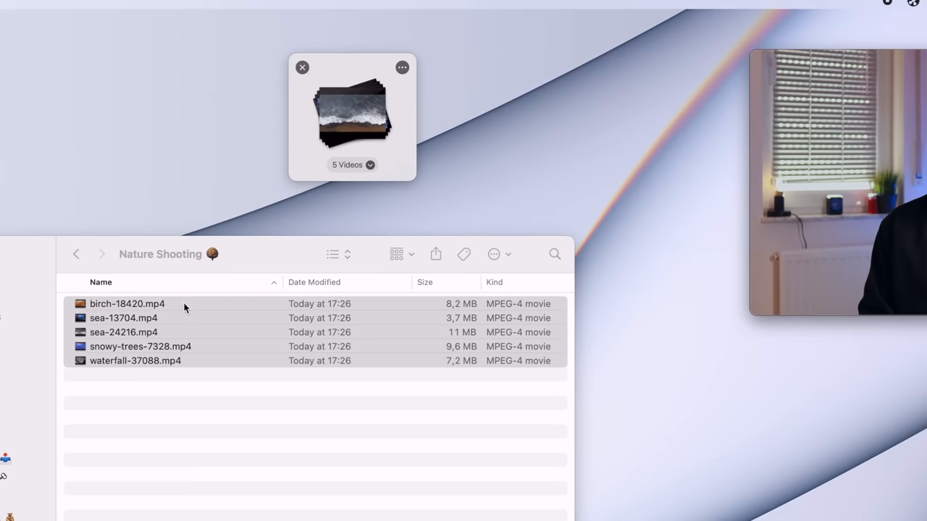
Step: Return to the Video Files folder and open City Shooting for the three city clips
left_click(77, 255)
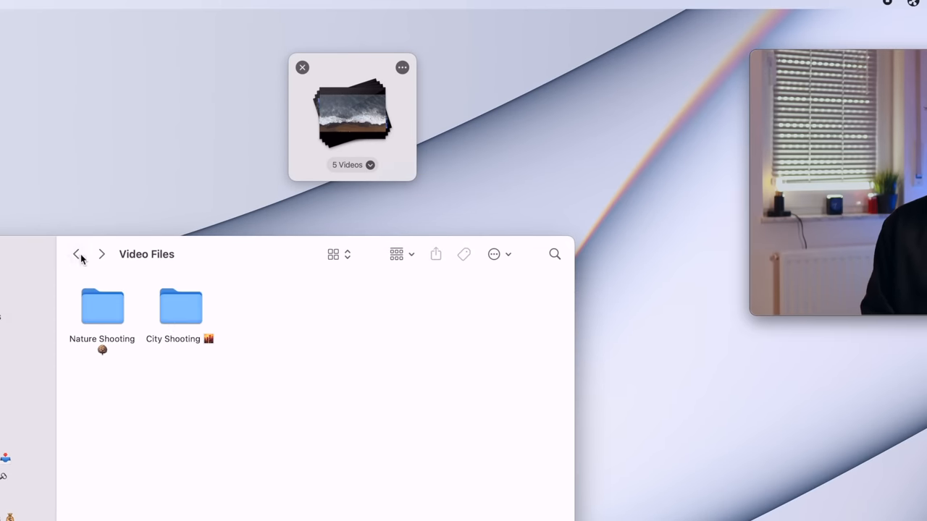
double_click(180, 304)
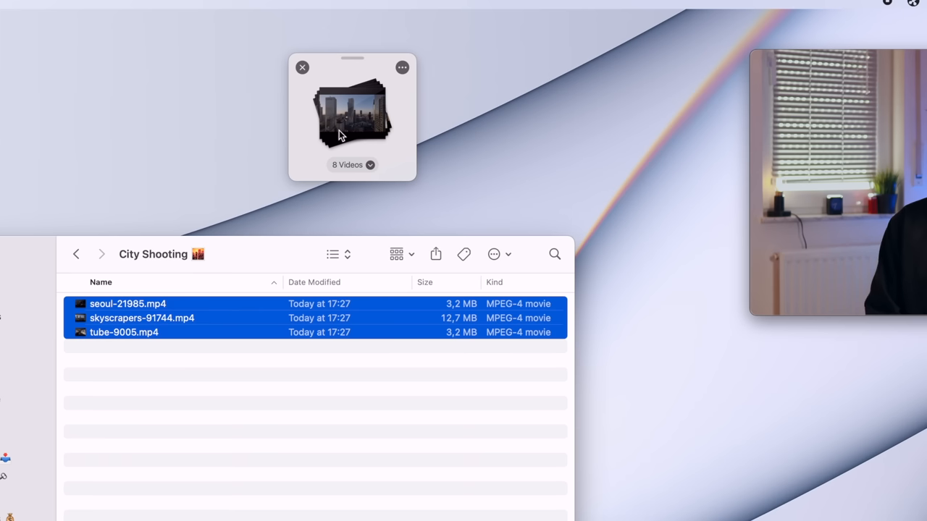
mouse_move(401, 66)
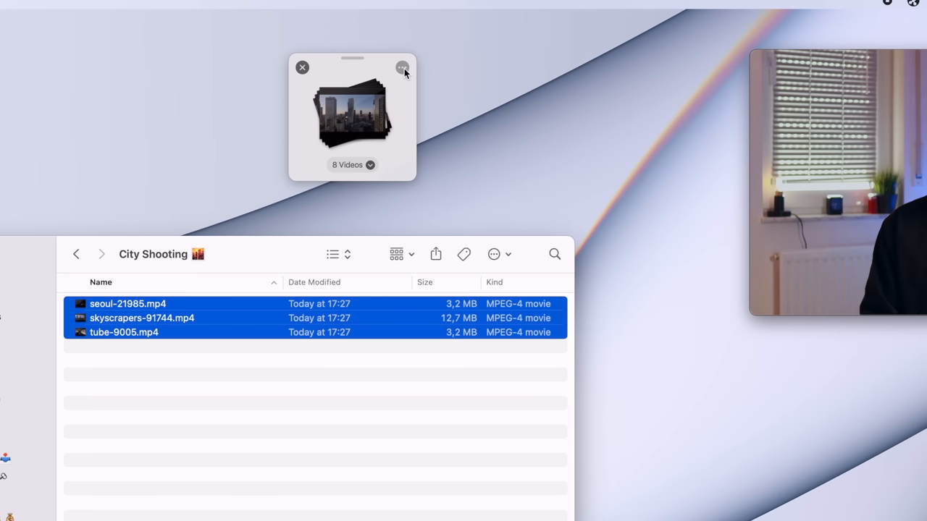
Step: Show the shelf's ••• actions menu with the File Actions submenu for the 8 videos
left_click(400, 68)
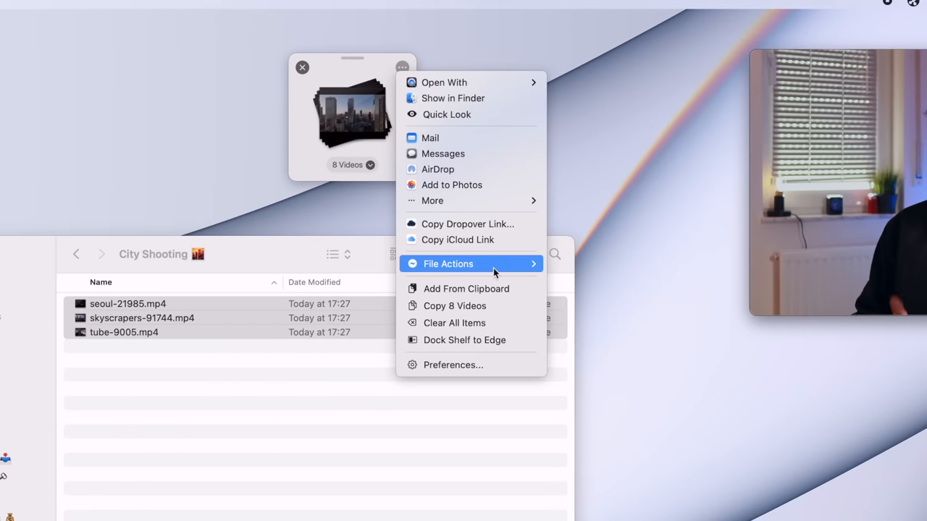
left_click(464, 223)
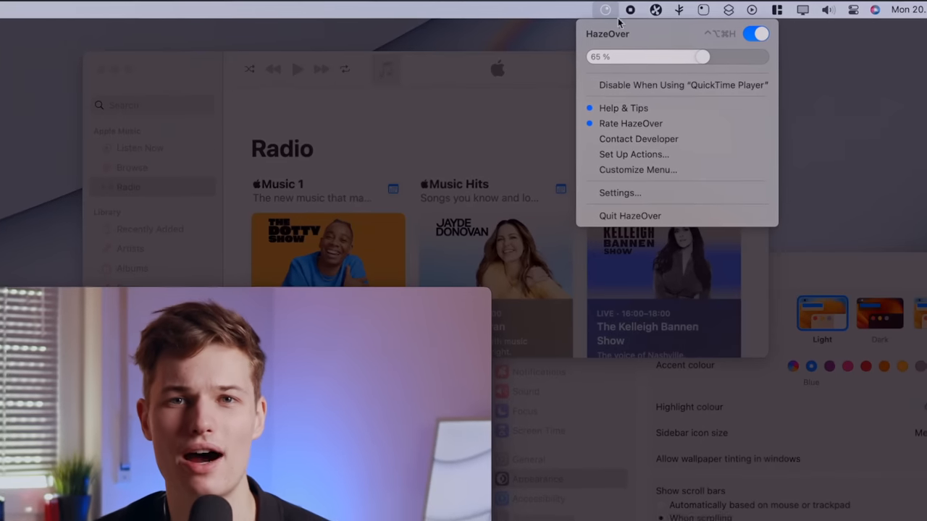
Step: Lower HazeOver dimming to about 32%, then search YouTube for "how can I download a video"
left_click_drag(704, 56, 643, 58)
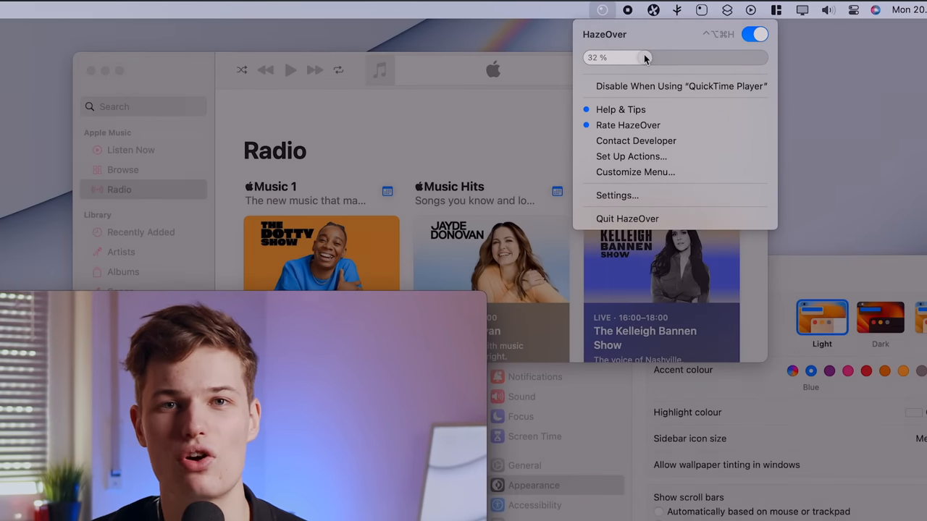
left_click_drag(646, 58, 678, 58)
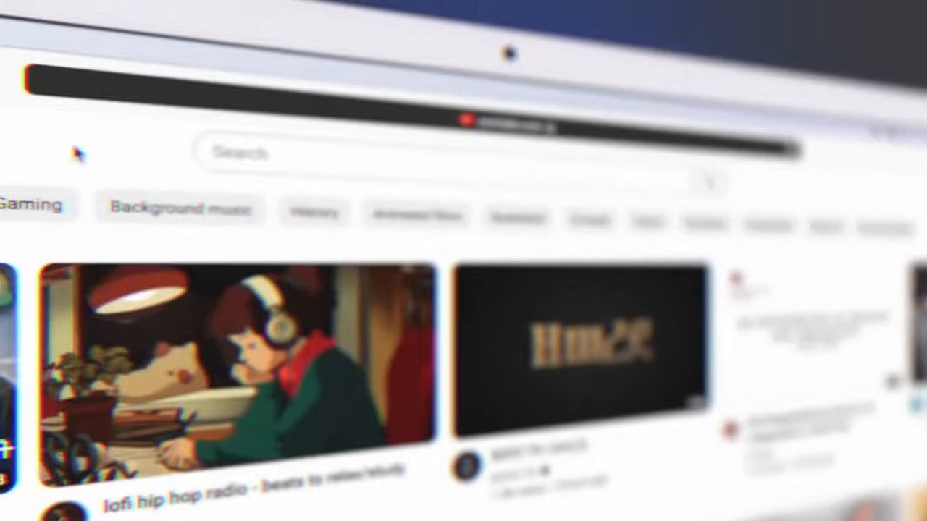
type("how can I download a video")
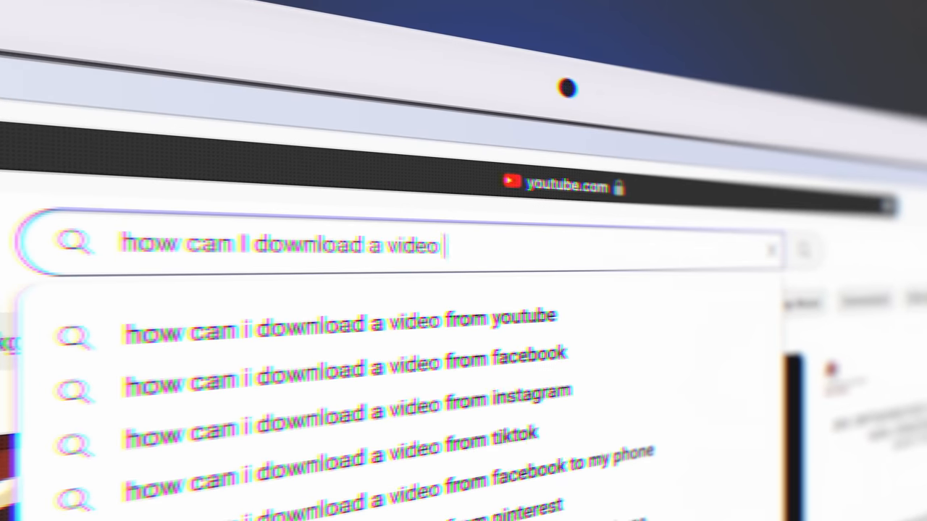